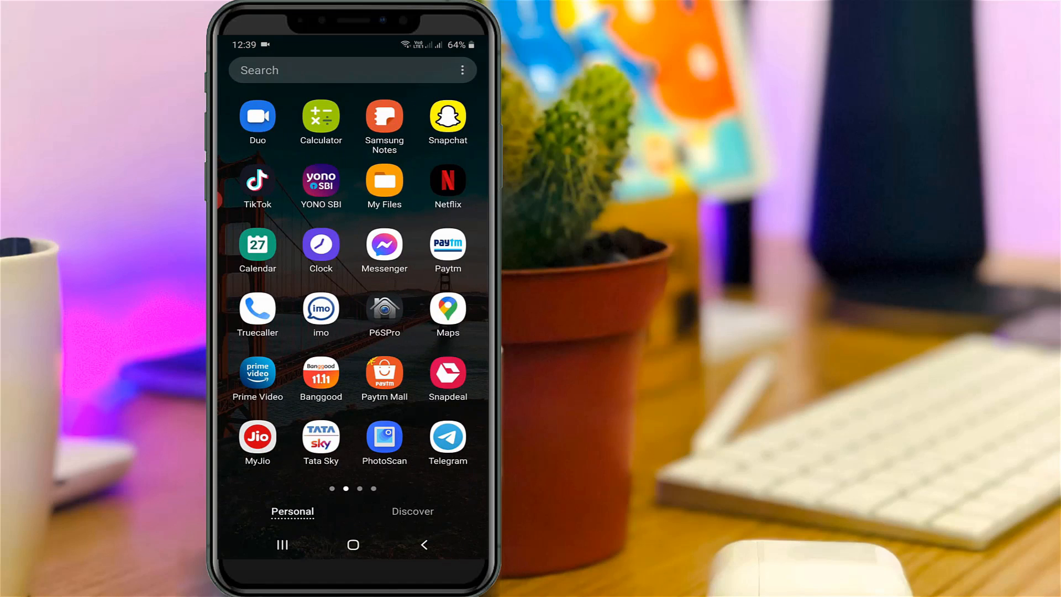
# Step: Launch the Prime Video app from the Android app drawer
pyautogui.click(257, 377)
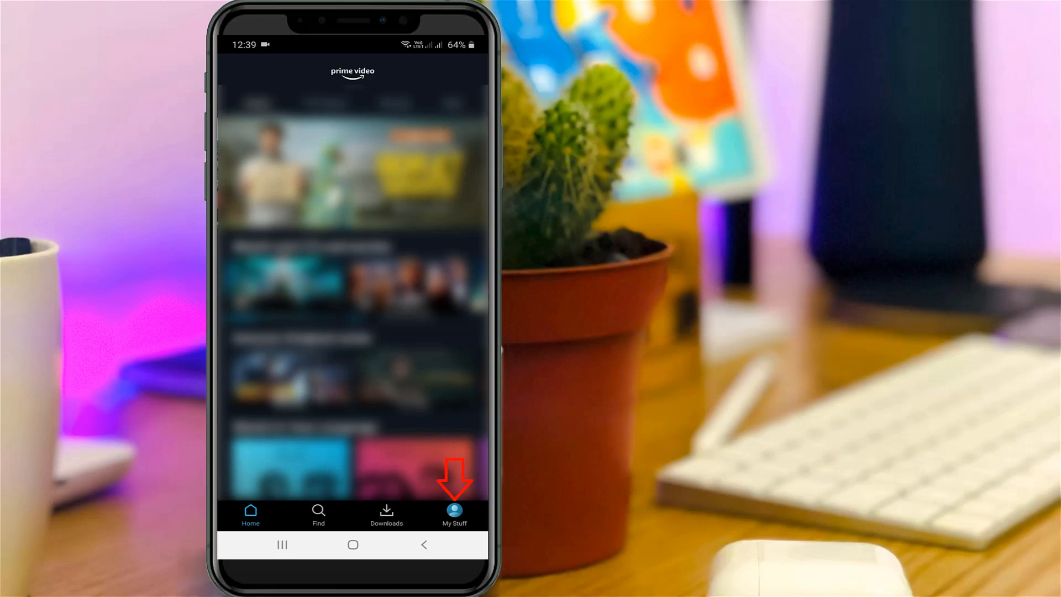
# Step: Go to My Stuff and open Prime Video's Settings via the gear icon
pyautogui.click(454, 514)
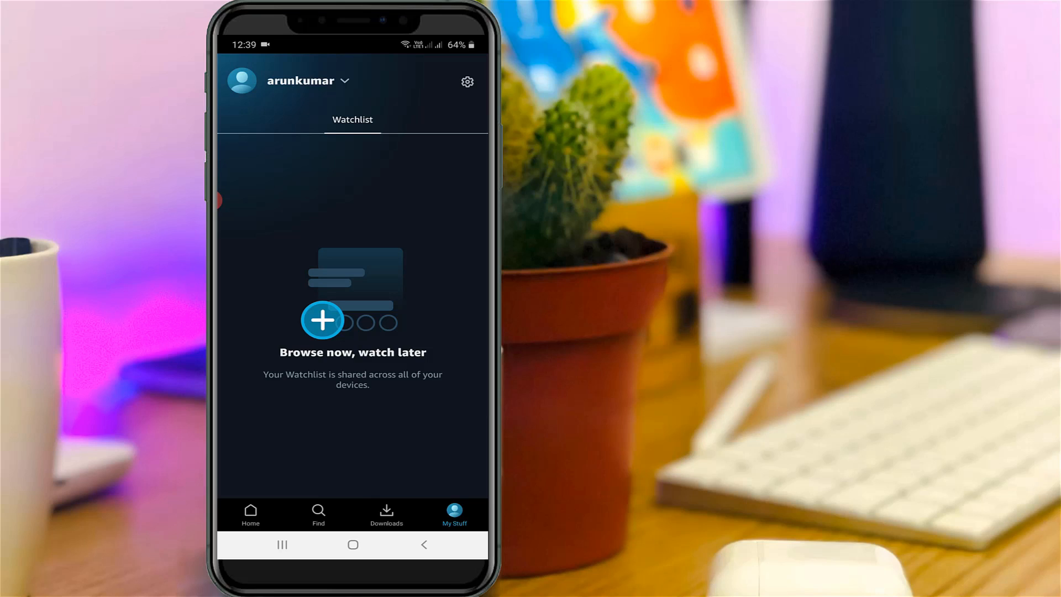
pyautogui.click(467, 81)
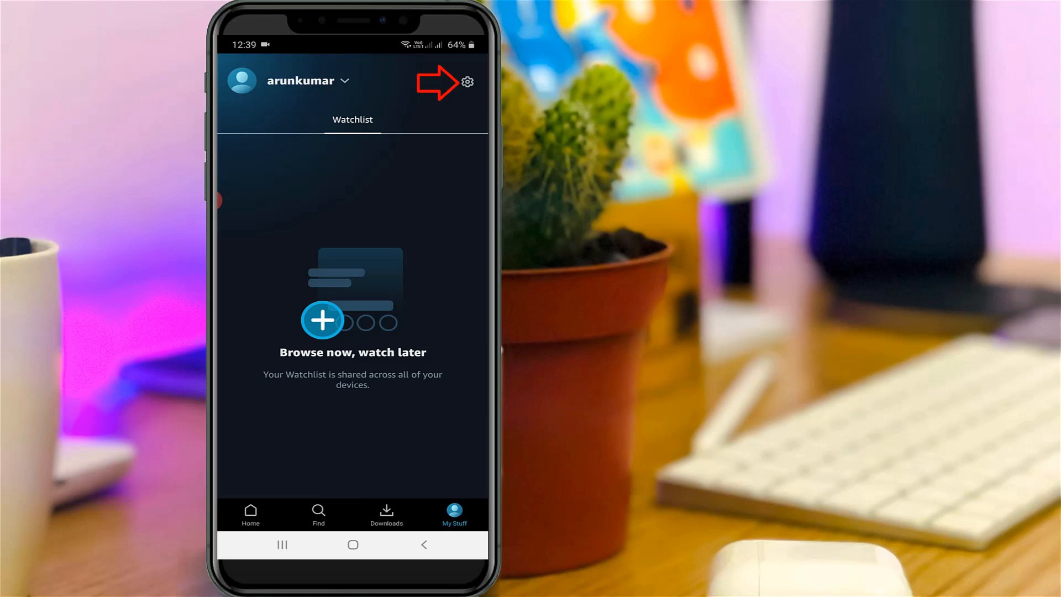
pyautogui.click(466, 81)
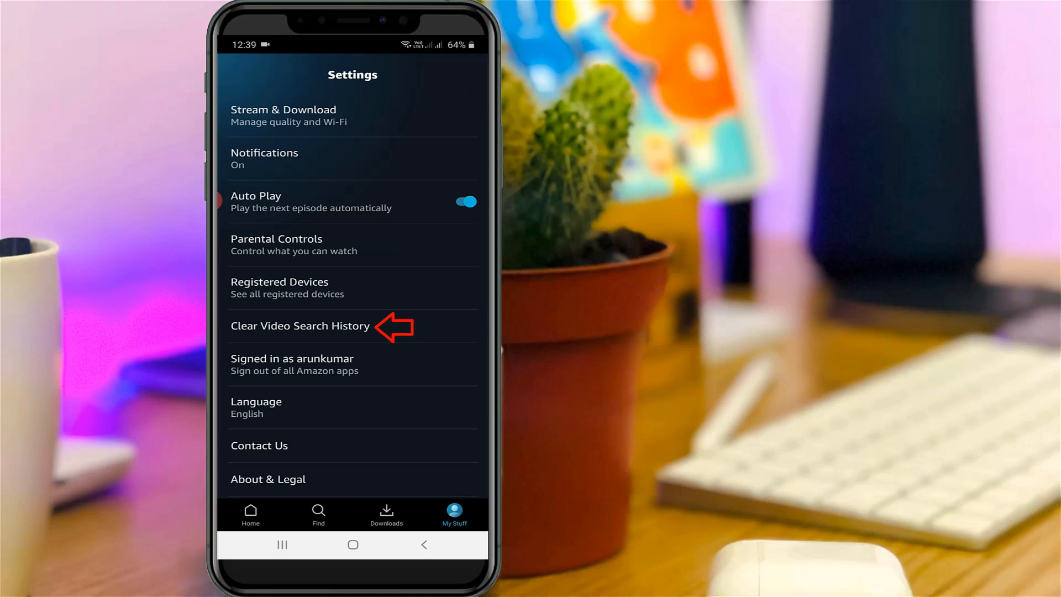
pyautogui.click(300, 325)
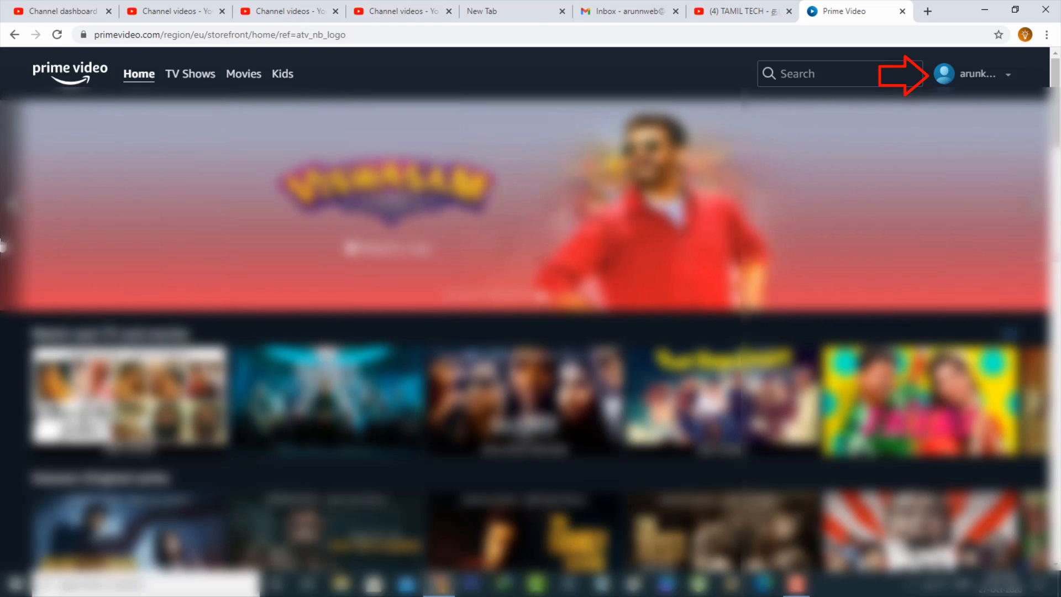
# Step: Open Account & Settings from the profile menu on primevideo.com
pyautogui.click(973, 72)
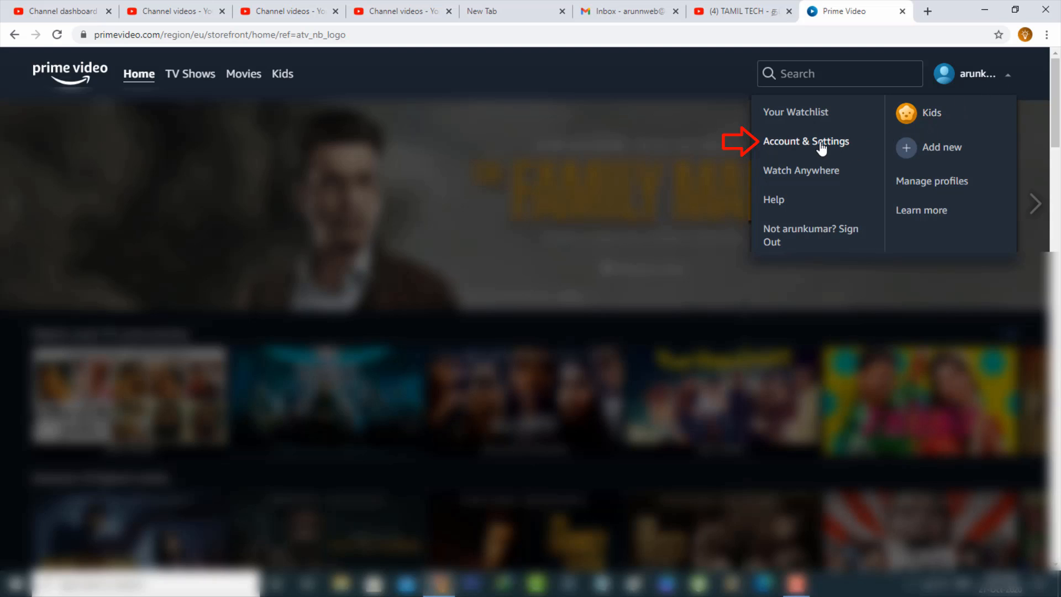
pyautogui.click(805, 140)
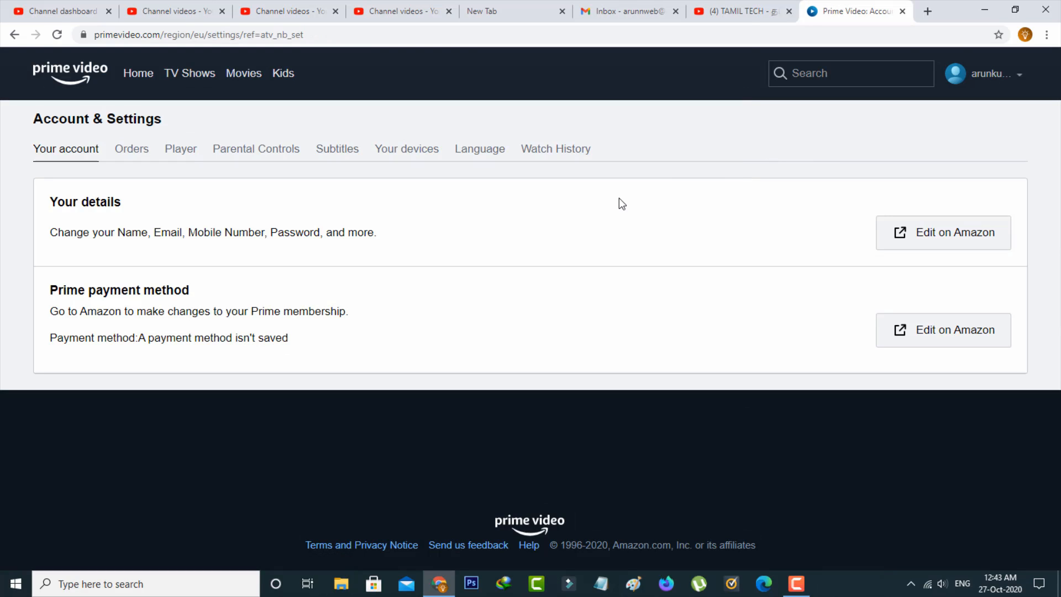
pyautogui.moveTo(616, 202)
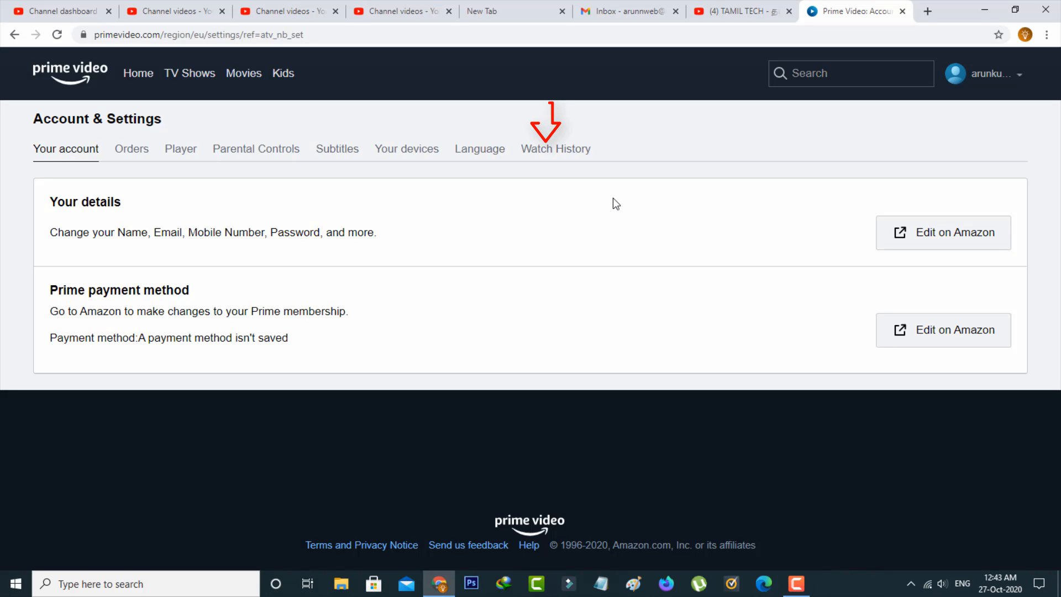
pyautogui.moveTo(561, 162)
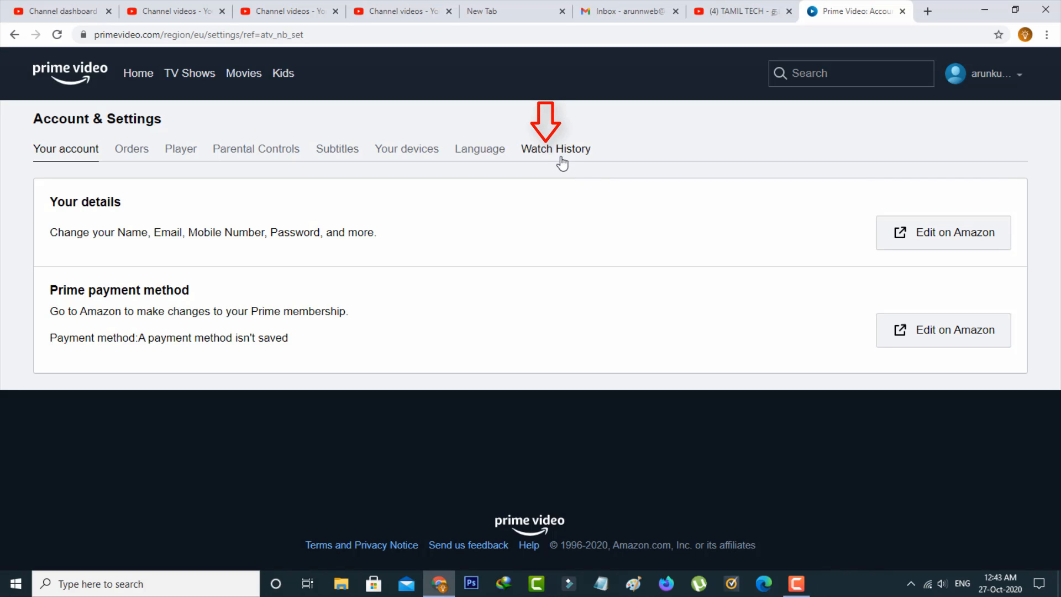
# Step: Switch to the Watch History tab in Account & Settings
pyautogui.click(555, 148)
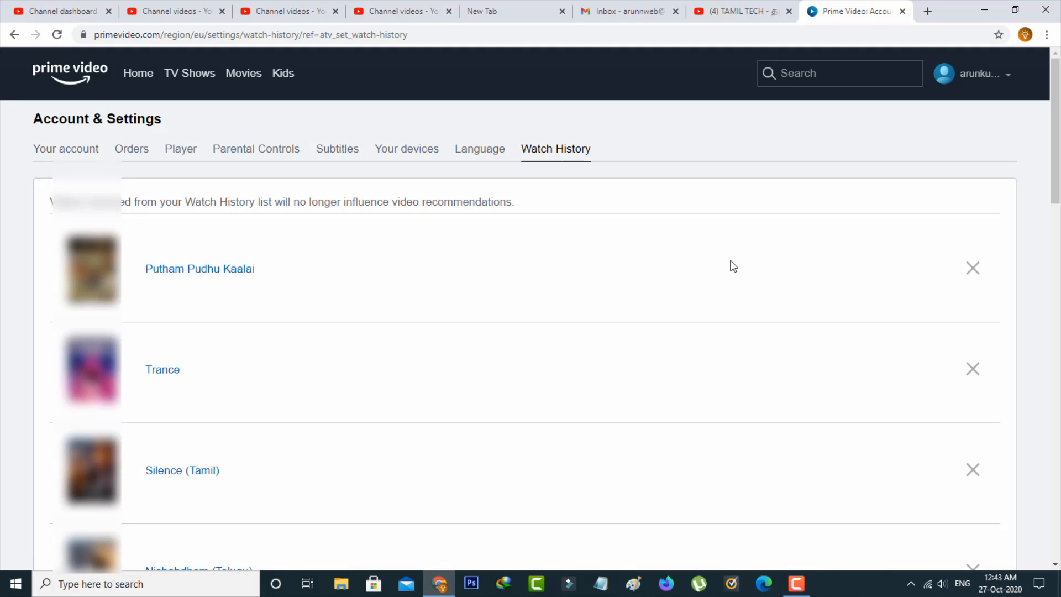
# Step: Delete Putham Pudhu Kaalai, Trance and Silence (Tamil) from the watch history list
pyautogui.scroll(-3)
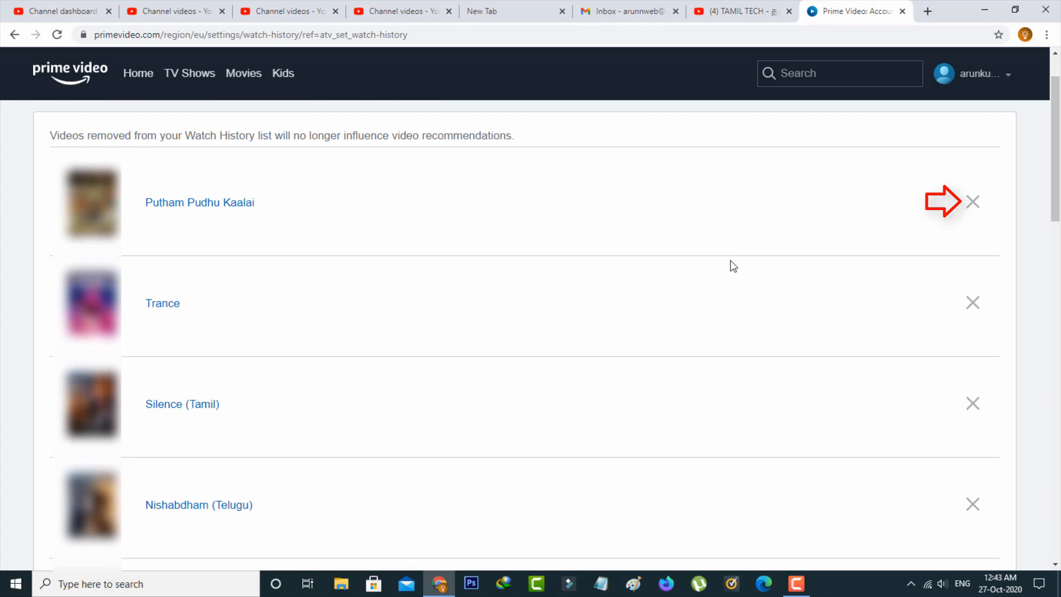
pyautogui.moveTo(973, 210)
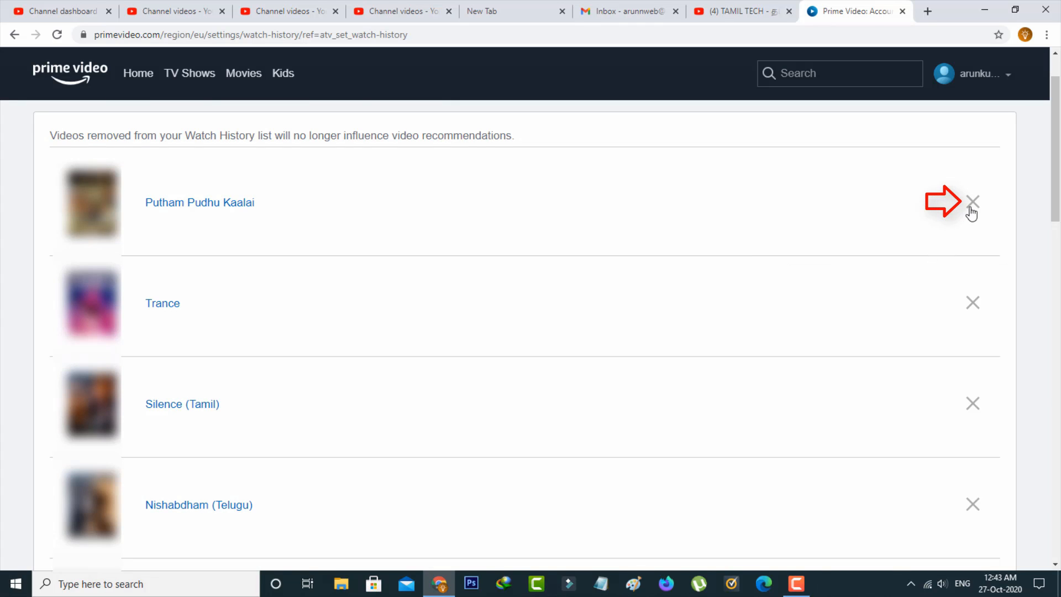
pyautogui.click(972, 201)
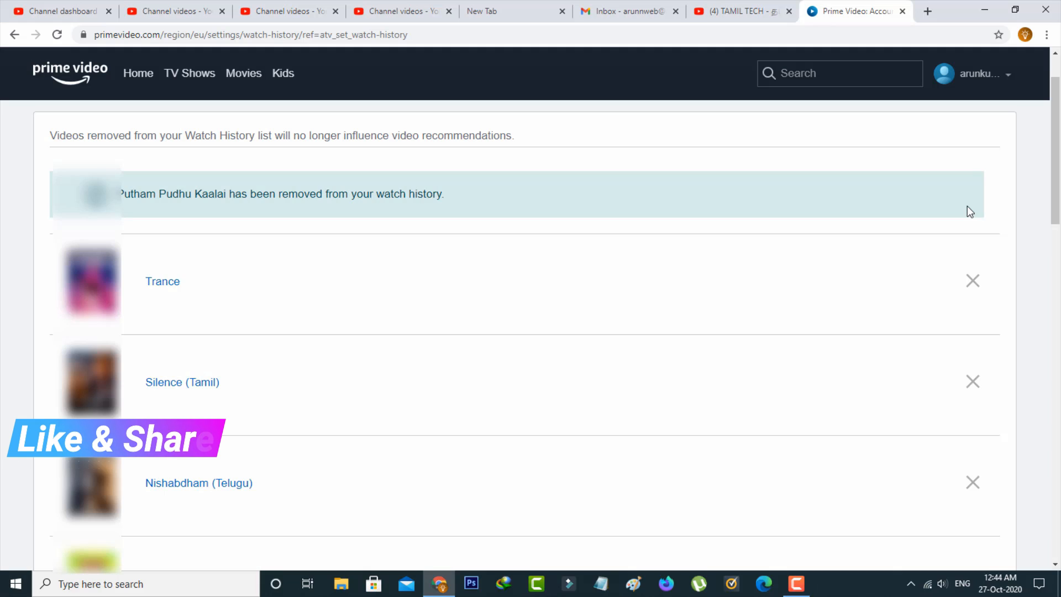
pyautogui.click(973, 280)
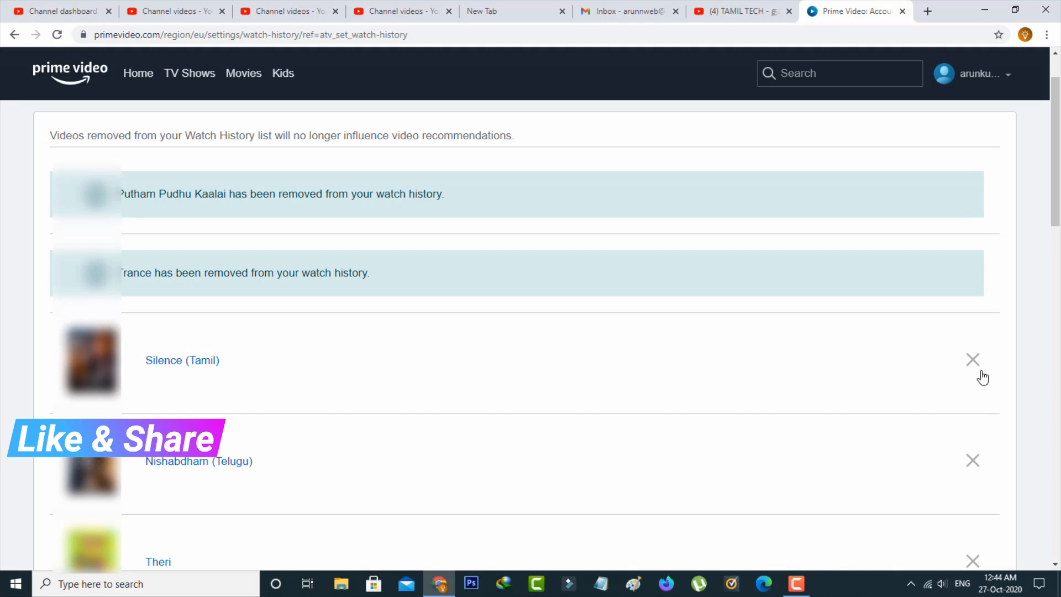
pyautogui.click(973, 359)
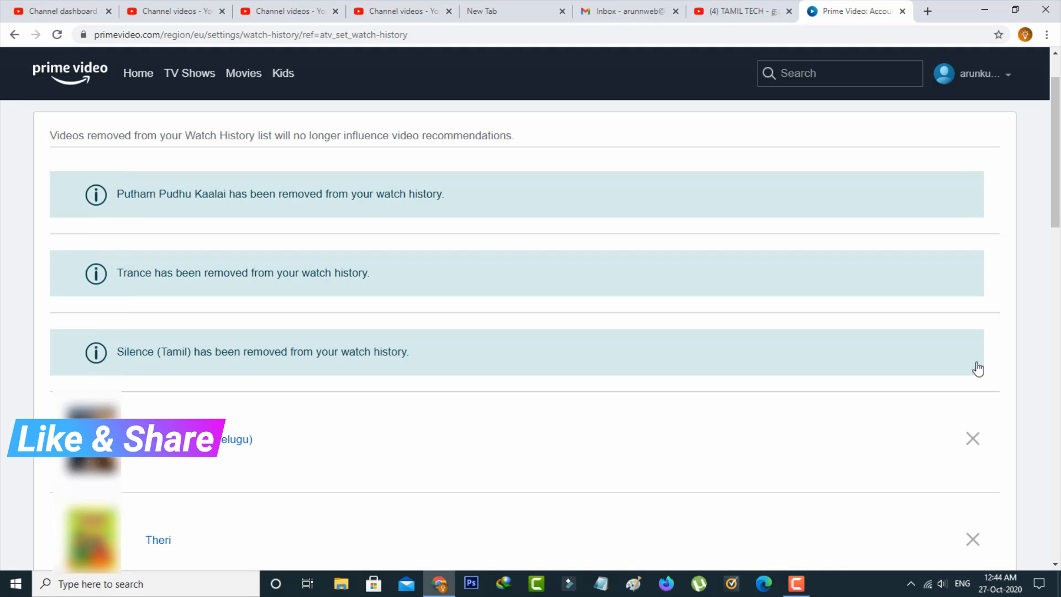